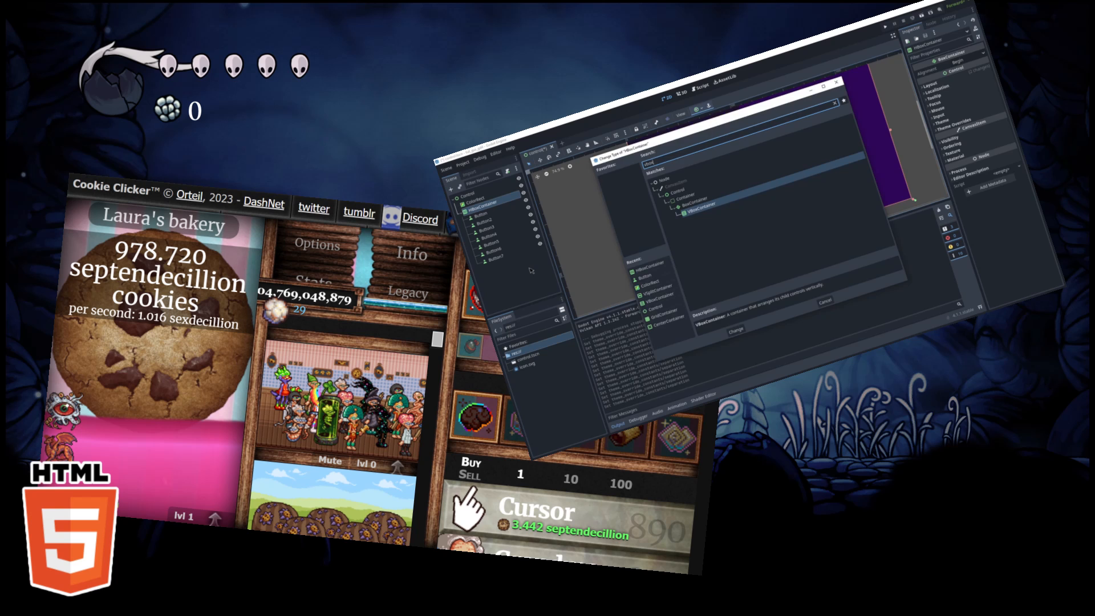
- Set the viewport size to 1920 by 1080 in Project Settings, keeping Stretch Mode disabled and Aspect keep
{"action": "left_click", "coordinate": [733, 328]}
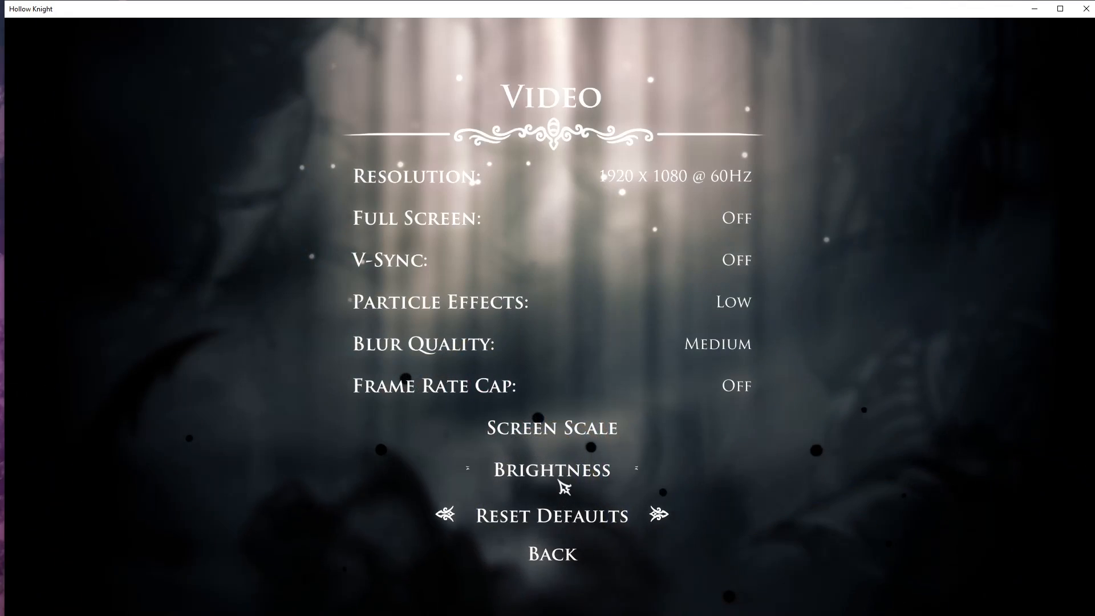
{"action": "left_click", "coordinate": [551, 553]}
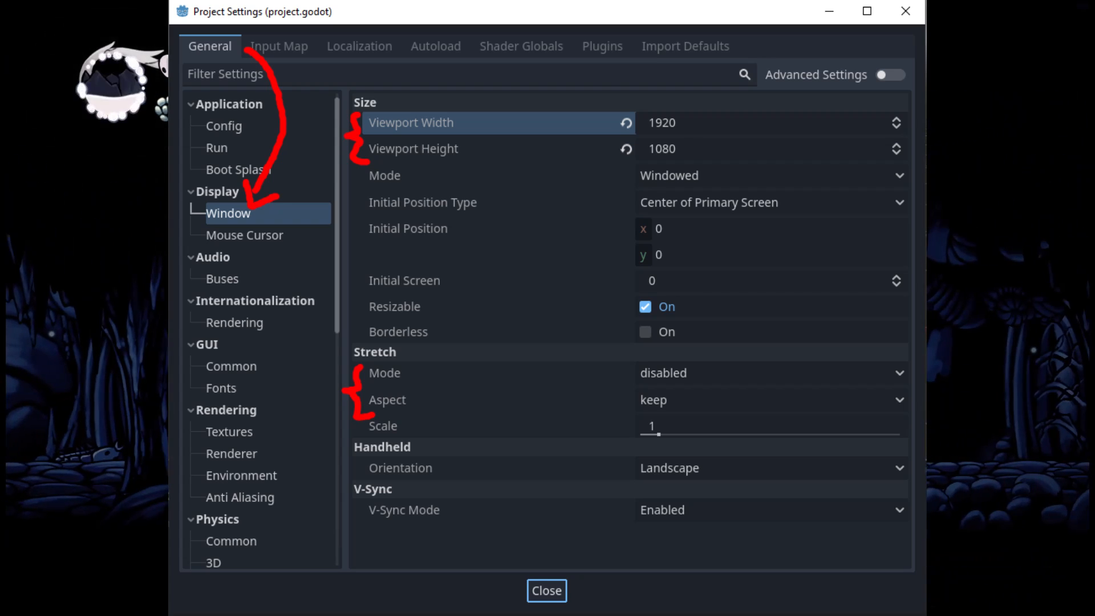
{"action": "left_click", "coordinate": [546, 590]}
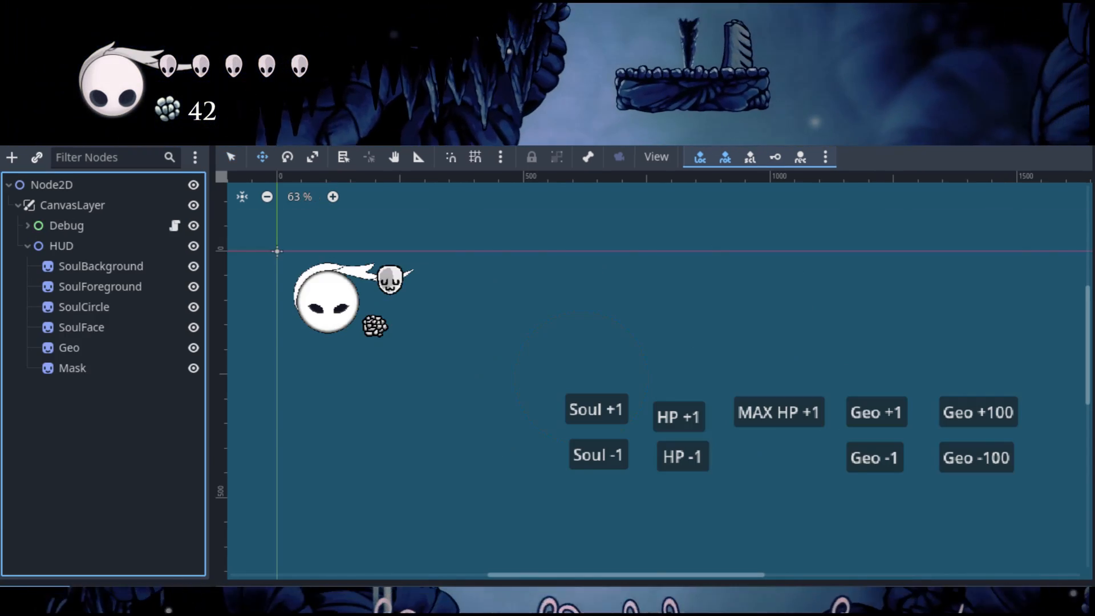
- Expand the Debug node to reveal its nine soul, HP, max HP and geo test buttons
{"action": "left_click", "coordinate": [27, 225]}
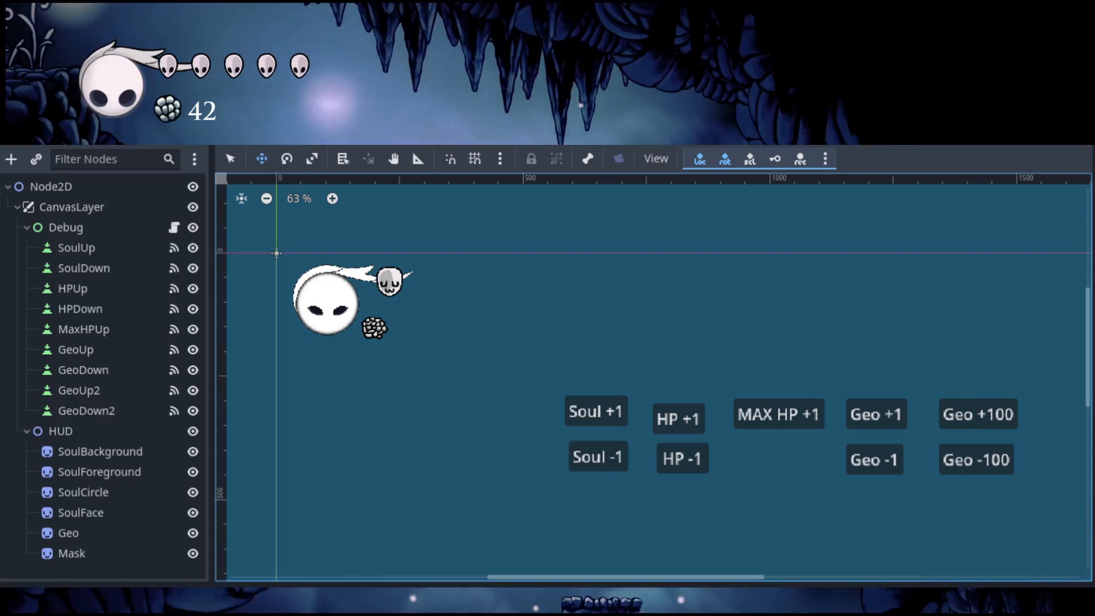